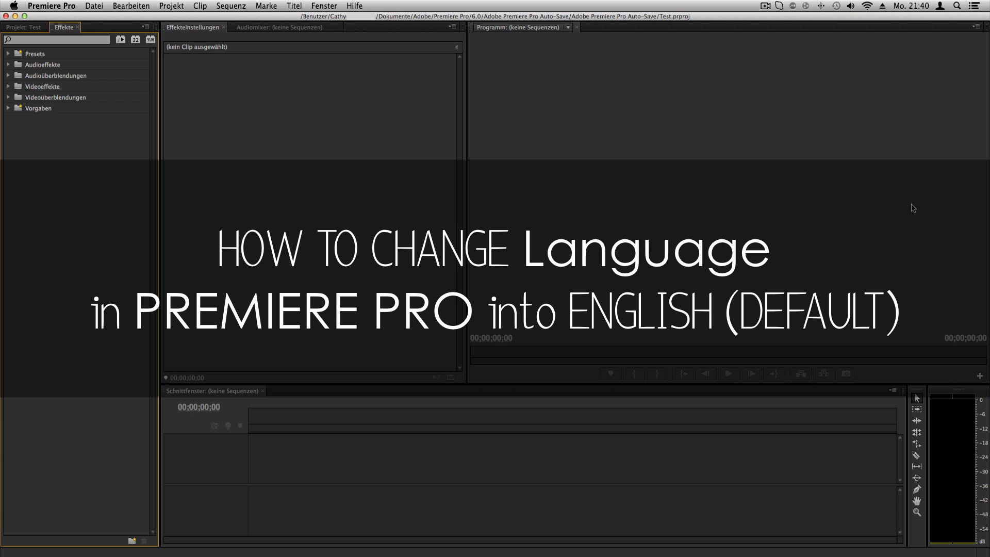
{"action": "mouse_move", "coordinate": [105, 152]}
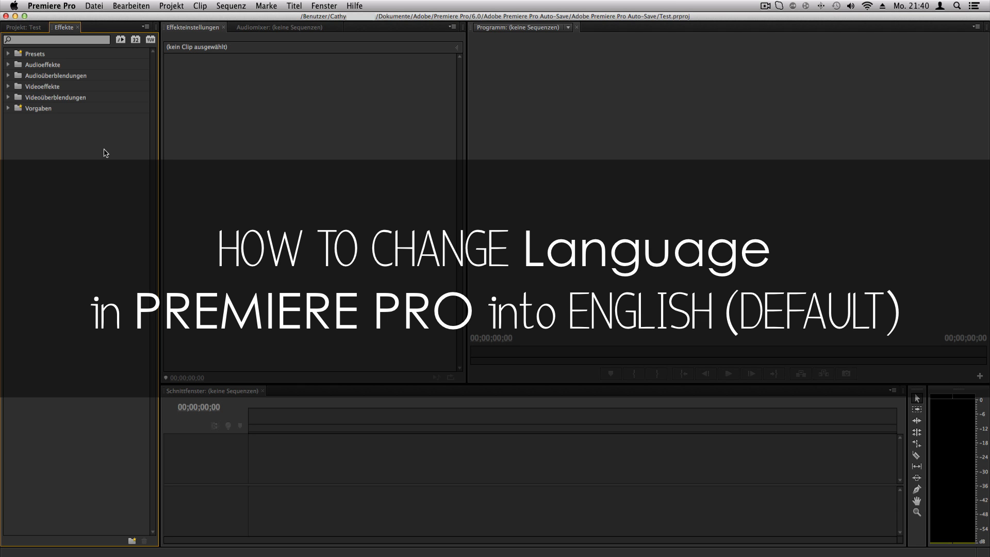
{"action": "mouse_move", "coordinate": [112, 110]}
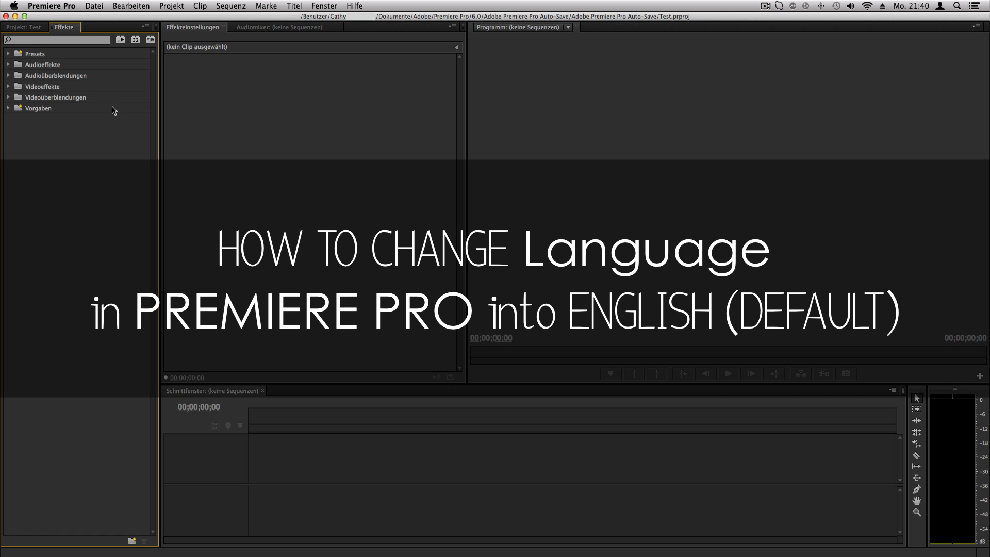
{"action": "mouse_move", "coordinate": [371, 218]}
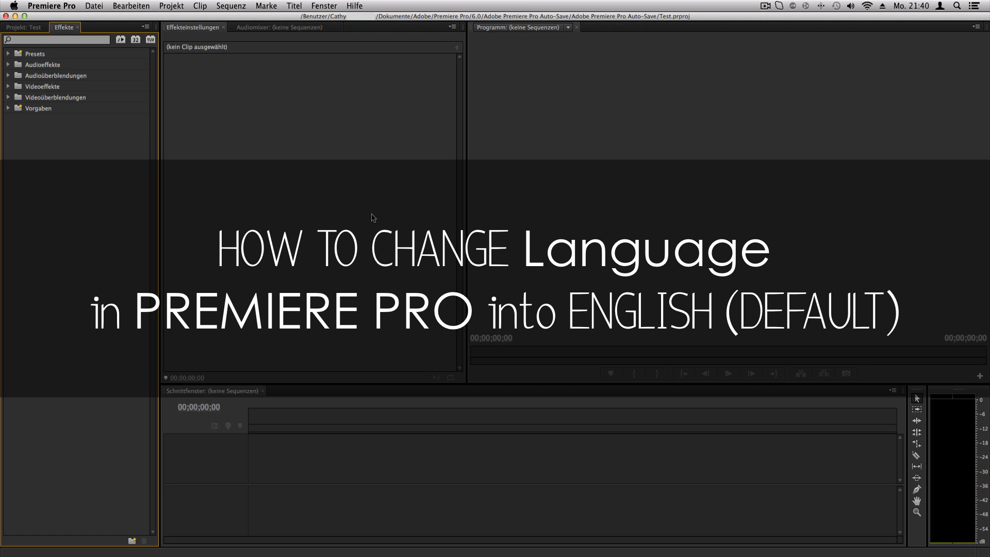
{"action": "mouse_move", "coordinate": [374, 215]}
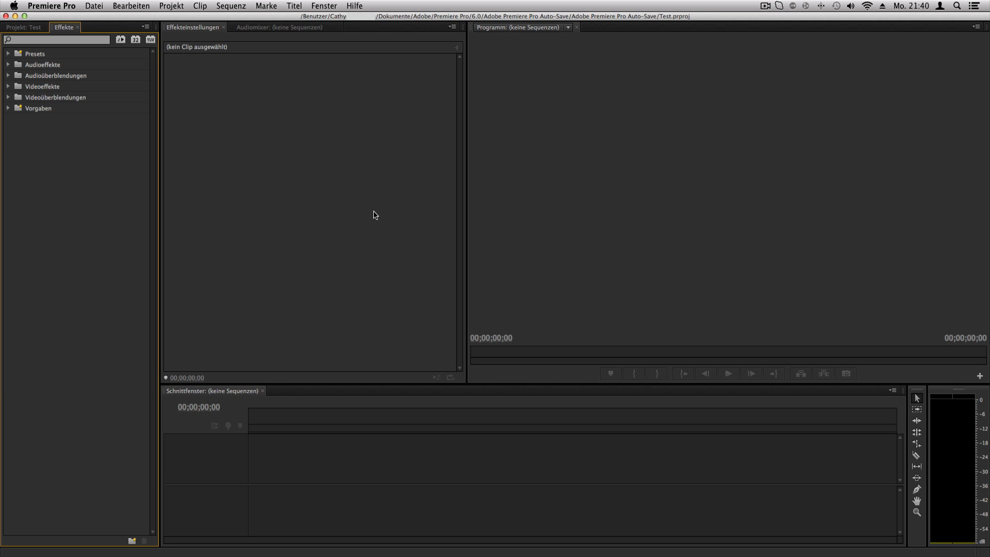
{"action": "mouse_move", "coordinate": [405, 127]}
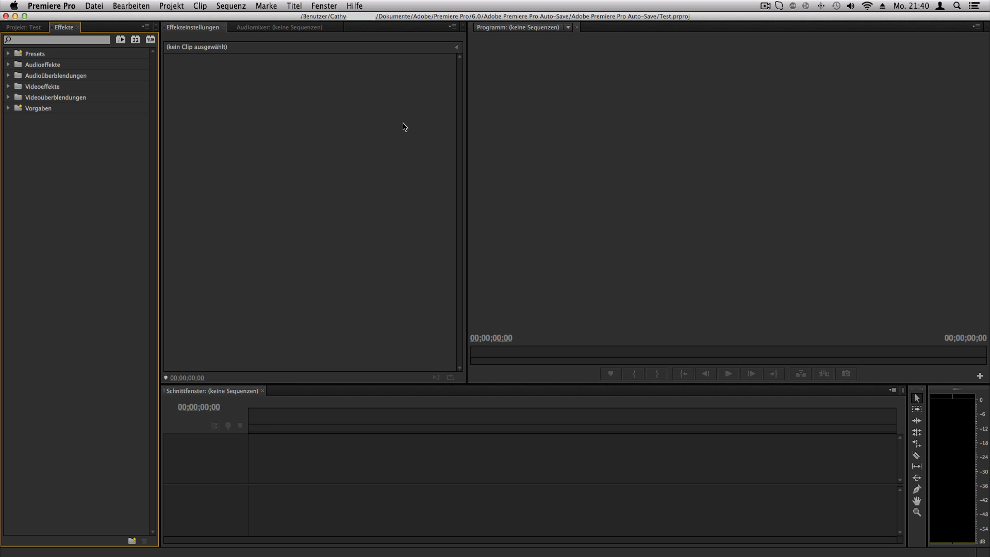
{"action": "mouse_move", "coordinate": [93, 12]}
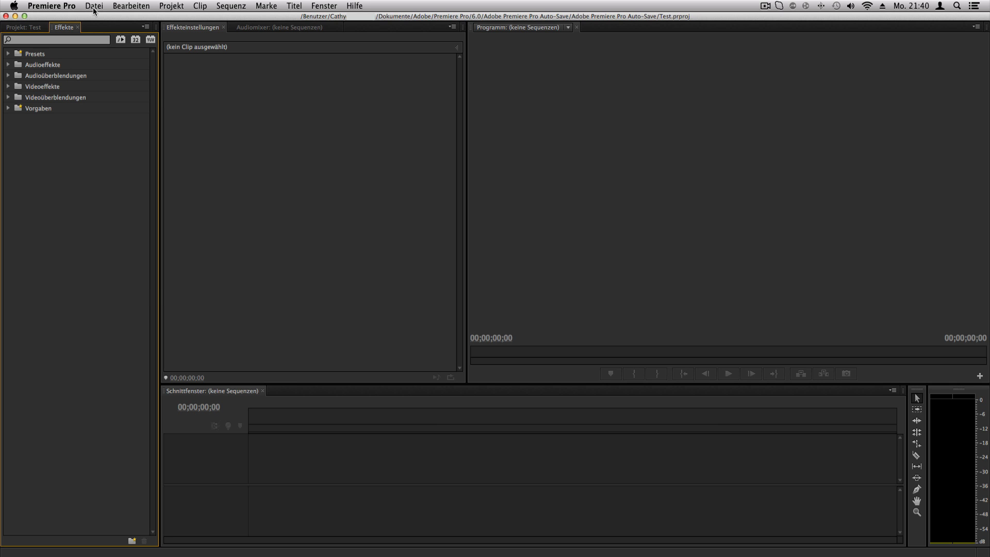
- Browse the German Sequenz, Datei and Bearbeiten menus, then quit Premiere Pro
{"action": "left_click", "coordinate": [231, 5]}
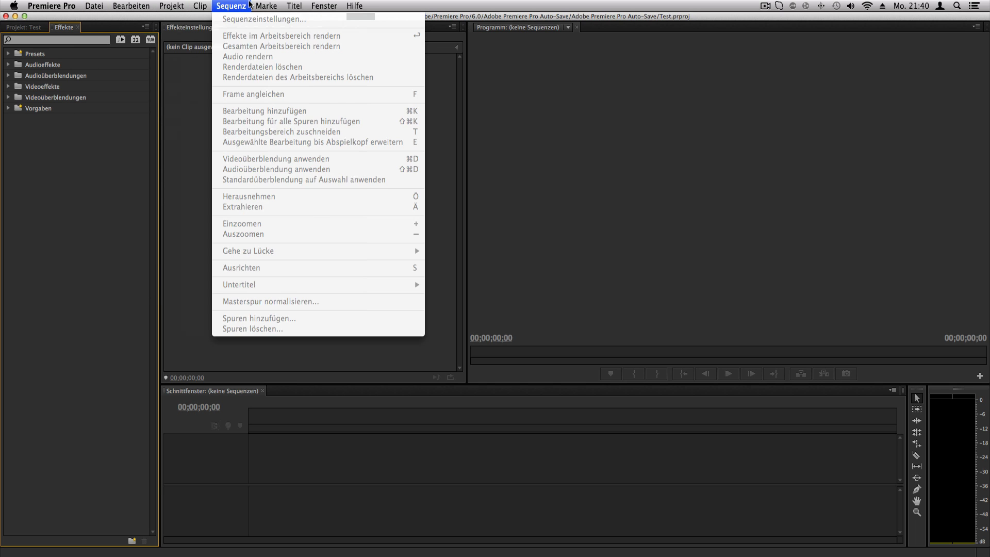
{"action": "left_click", "coordinate": [93, 6]}
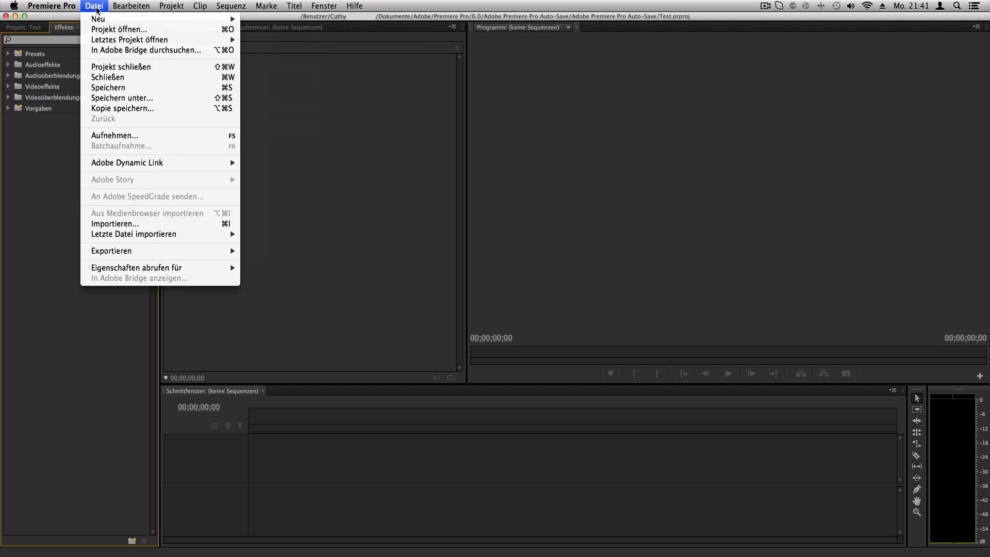
{"action": "left_click", "coordinate": [131, 6]}
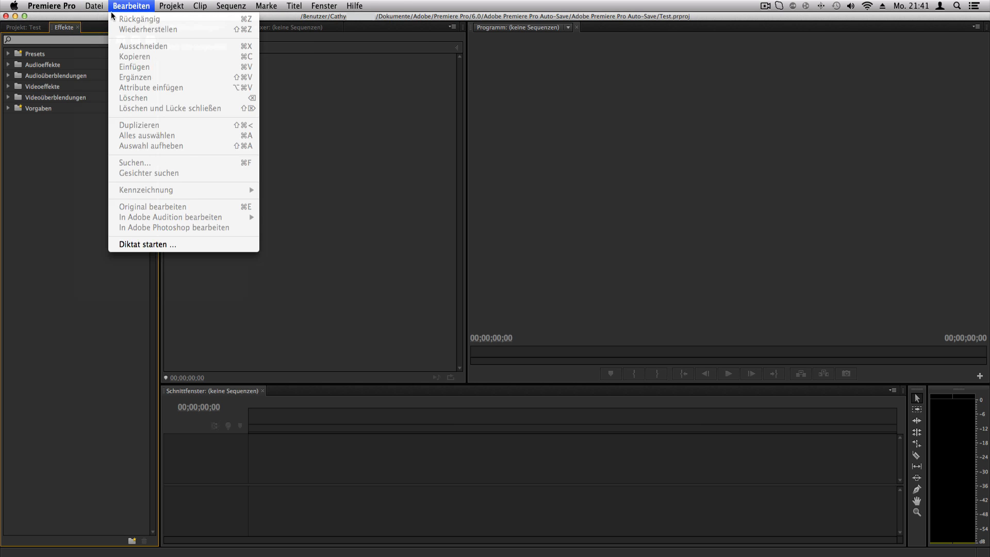
{"action": "left_click", "coordinate": [51, 6]}
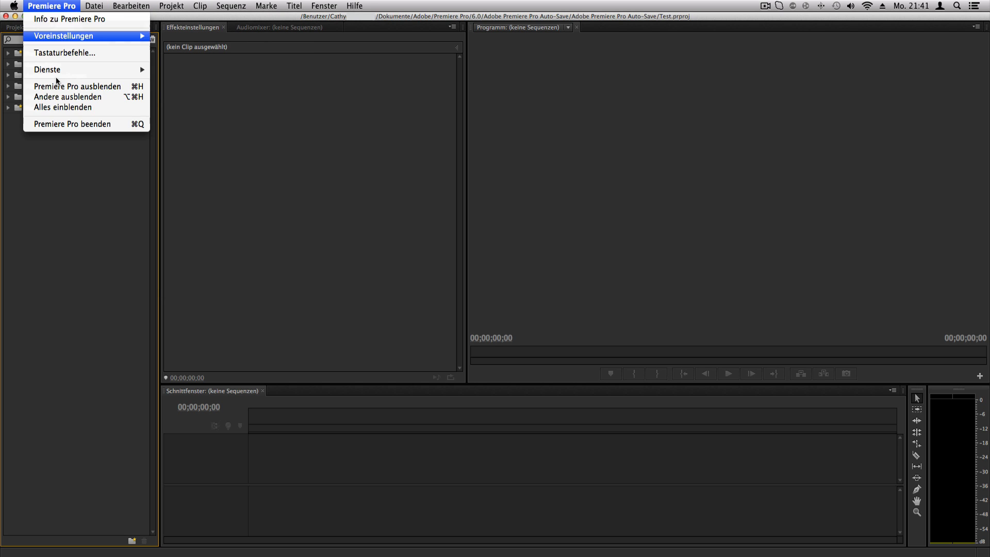
{"action": "left_click", "coordinate": [77, 86]}
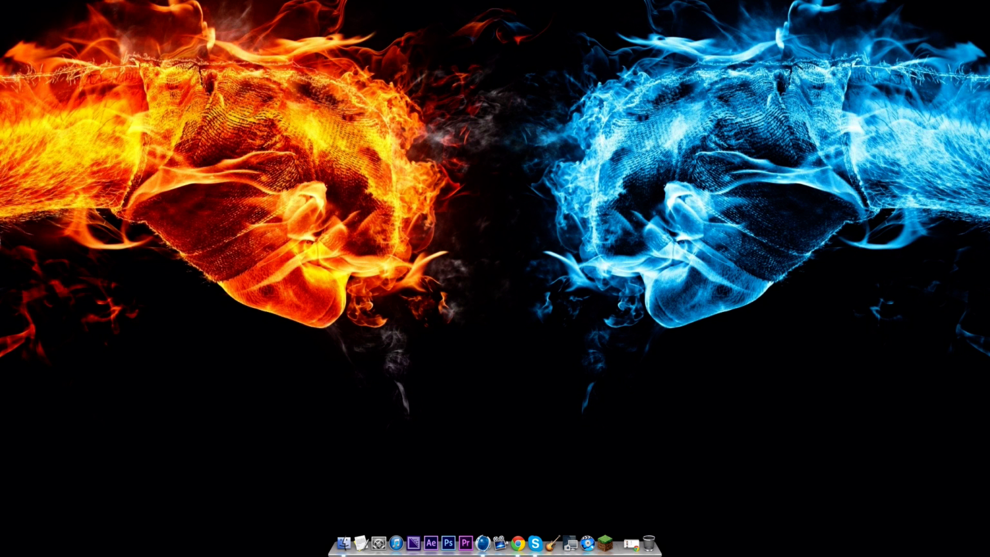
{"action": "mouse_move", "coordinate": [340, 540]}
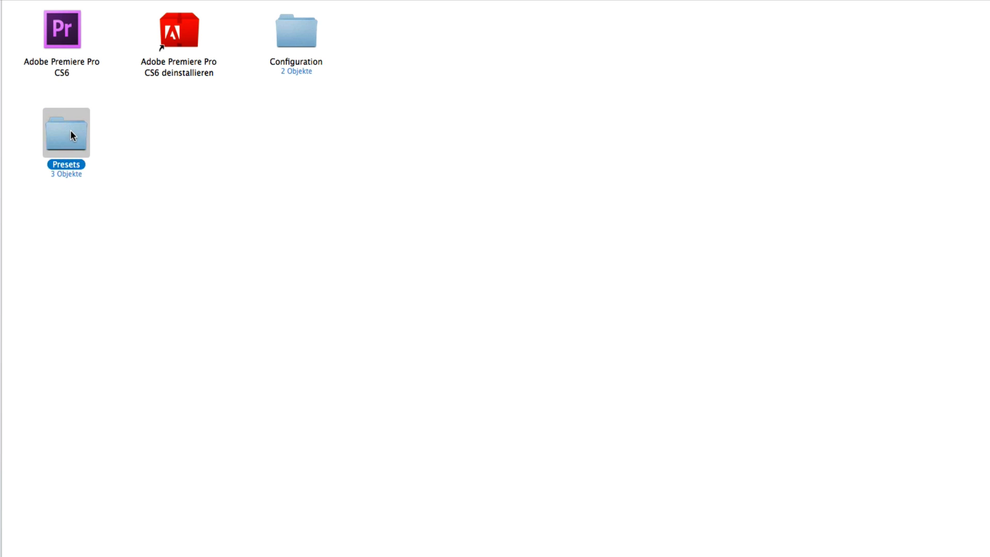
{"action": "mouse_move", "coordinate": [53, 36]}
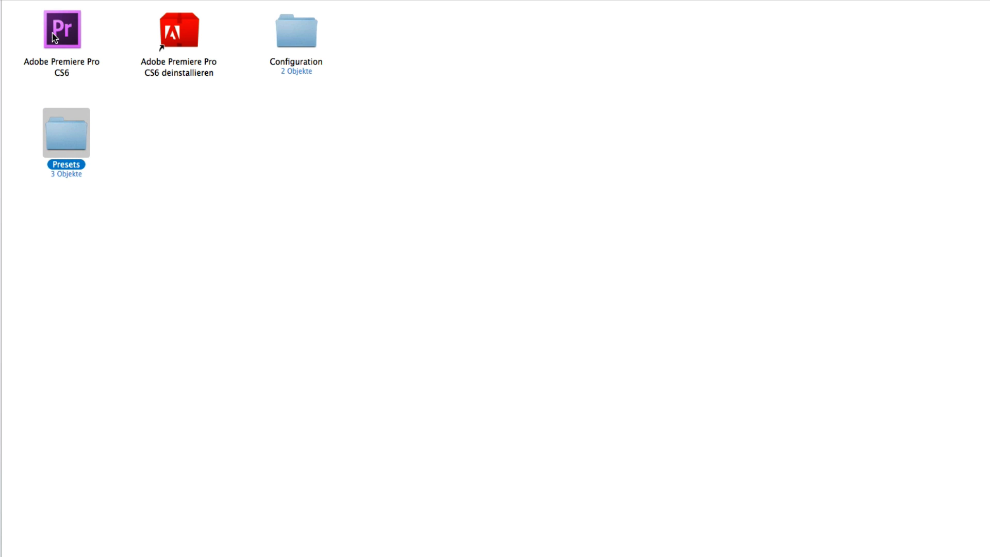
- Show the package contents of Adobe Premiere Pro CS6 via Paketinhalt zeigen
{"action": "right_click", "coordinate": [60, 28]}
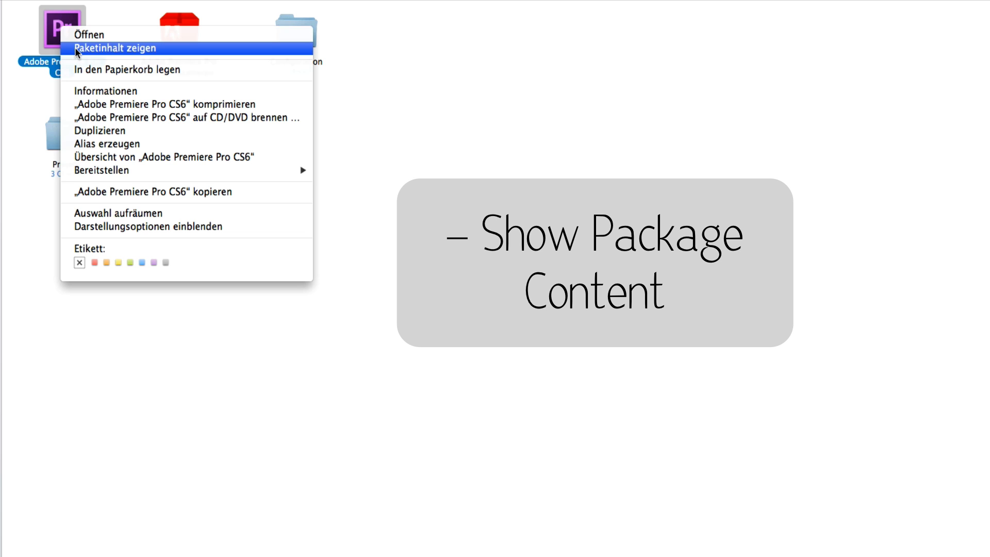
{"action": "left_click", "coordinate": [113, 48]}
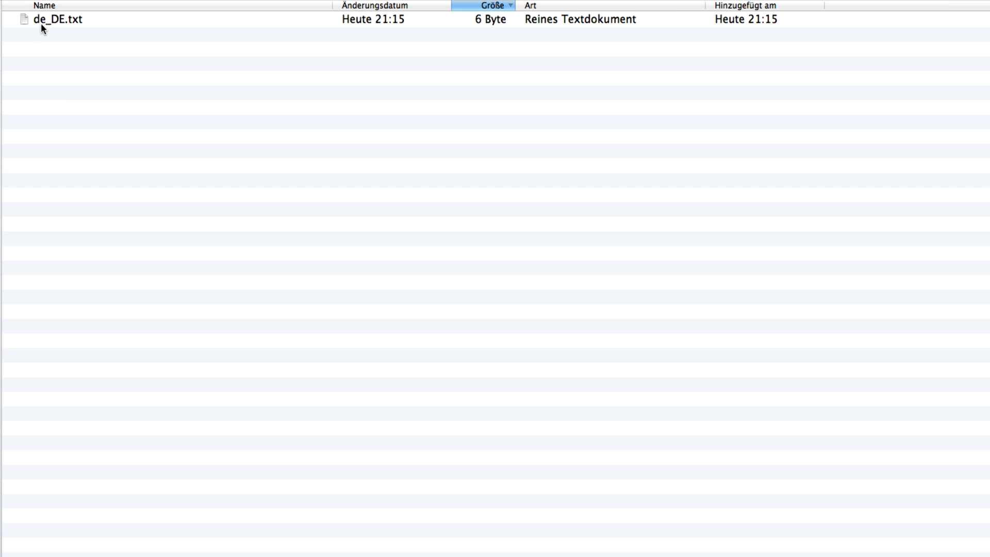
{"action": "mouse_move", "coordinate": [53, 34]}
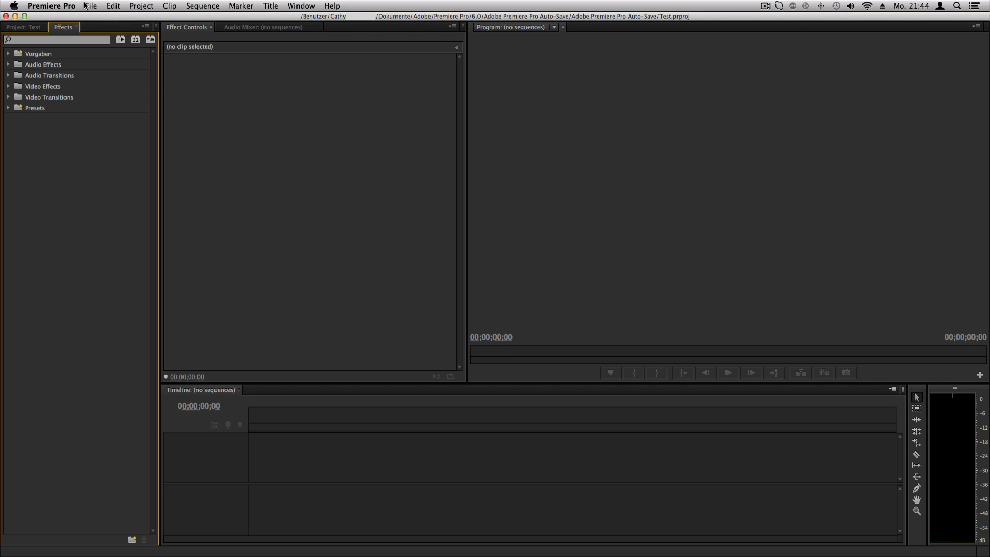
- Open the File menu to confirm the commands now appear in English
{"action": "left_click", "coordinate": [90, 6]}
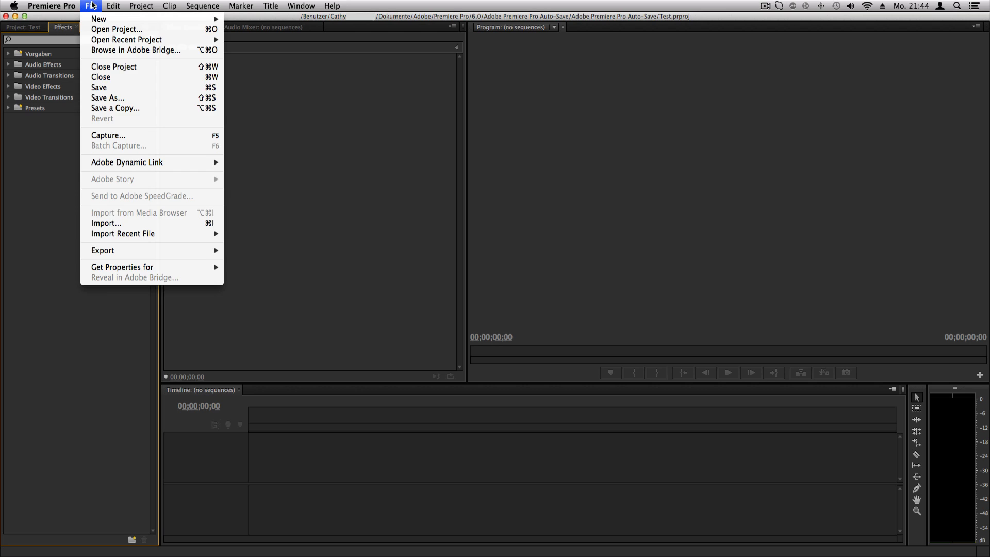
{"action": "mouse_move", "coordinate": [137, 19]}
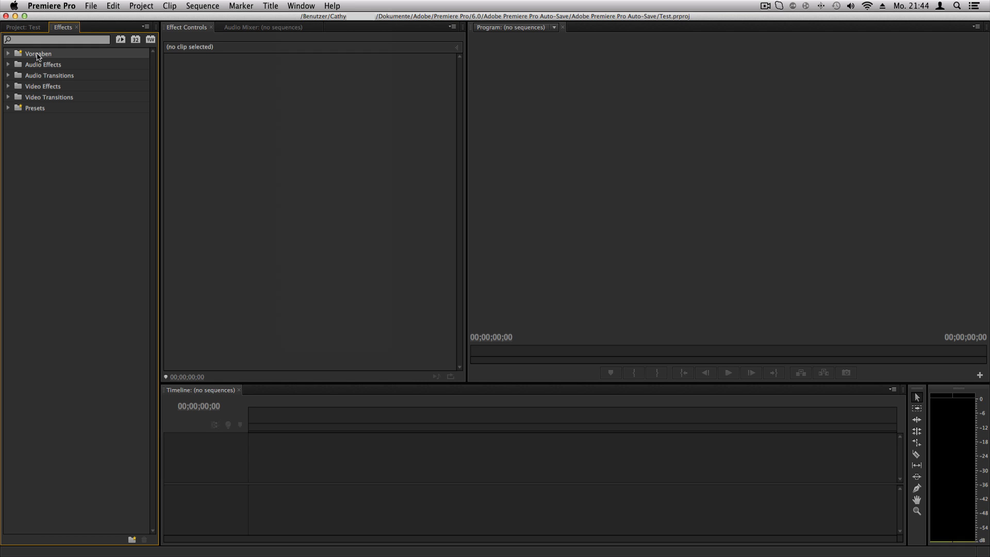
{"action": "mouse_move", "coordinate": [488, 177]}
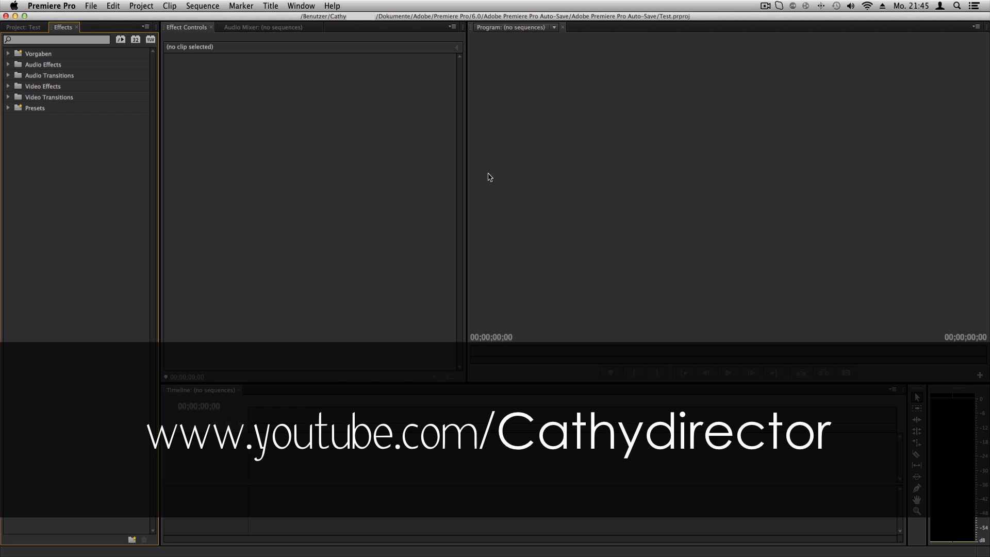
{"action": "mouse_move", "coordinate": [757, 112]}
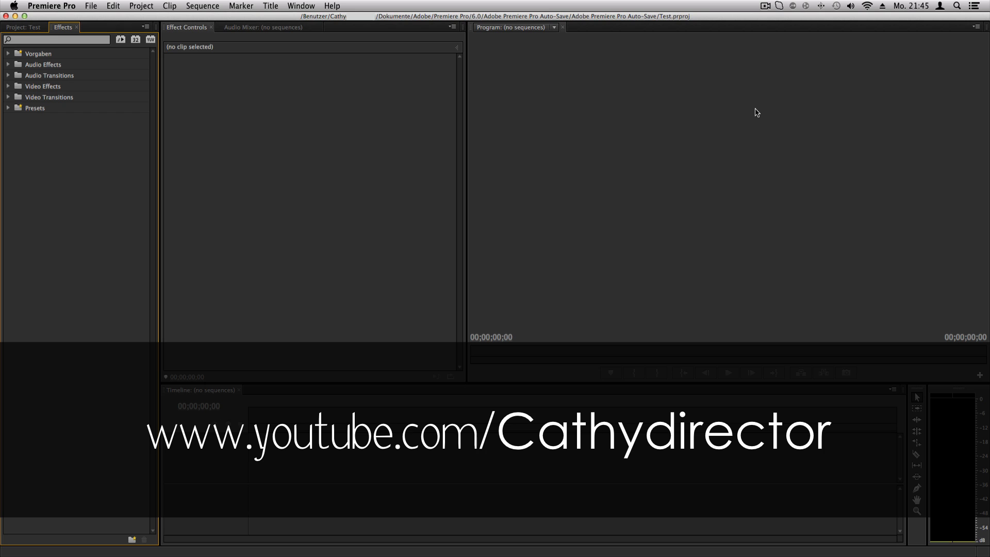